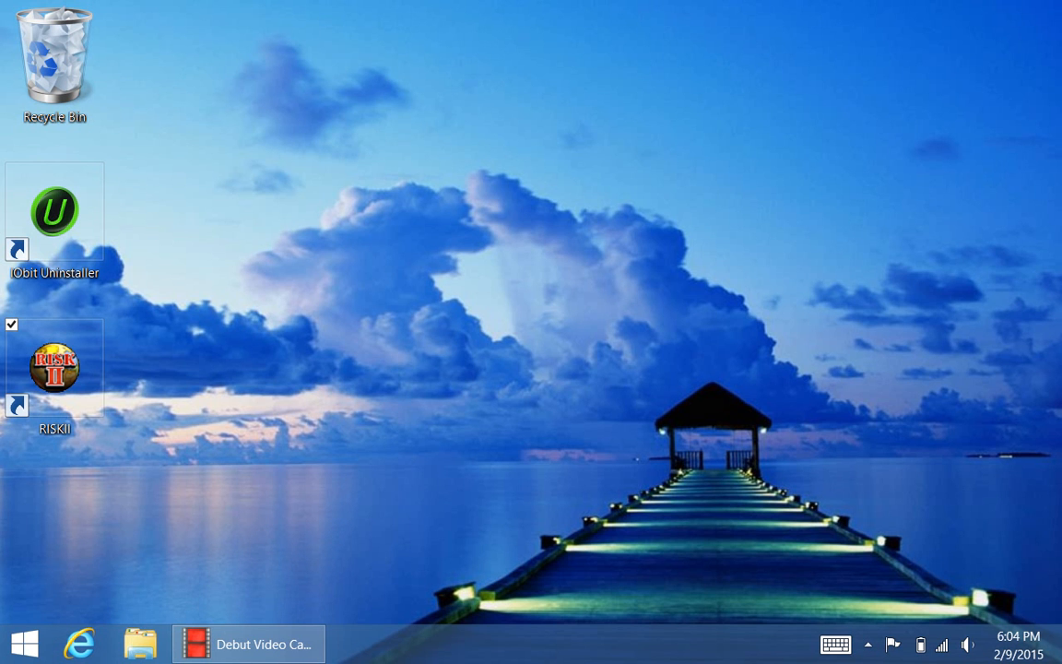
Step: Show This PC in File Explorer with the Windows (C:) and SD card (D:) drives
{"action": "left_click", "coordinate": [140, 641]}
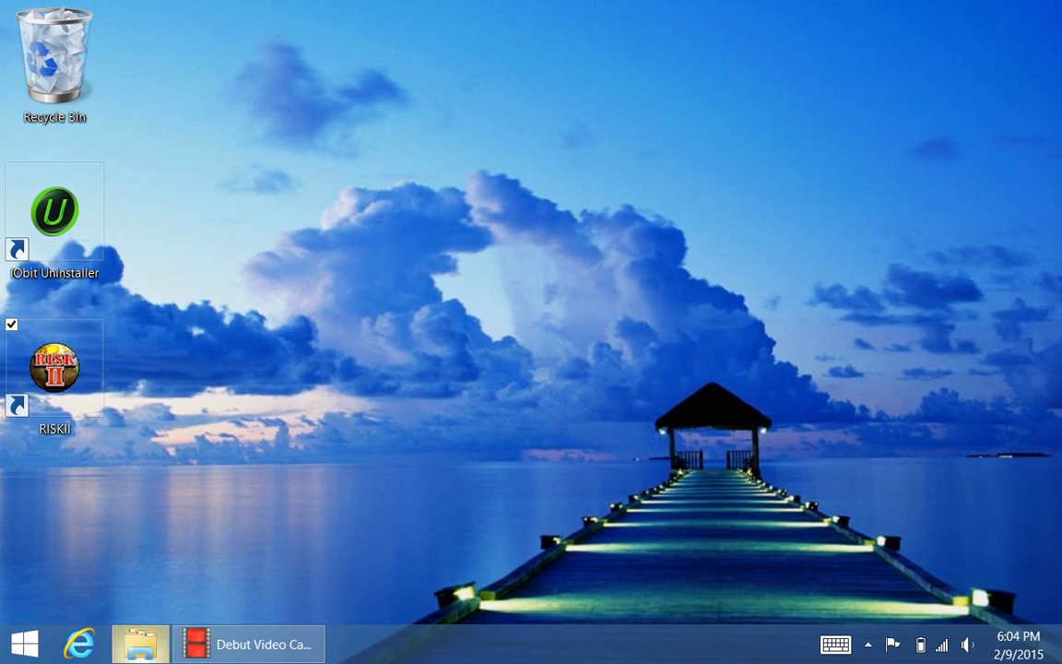
{"action": "left_click", "coordinate": [140, 643]}
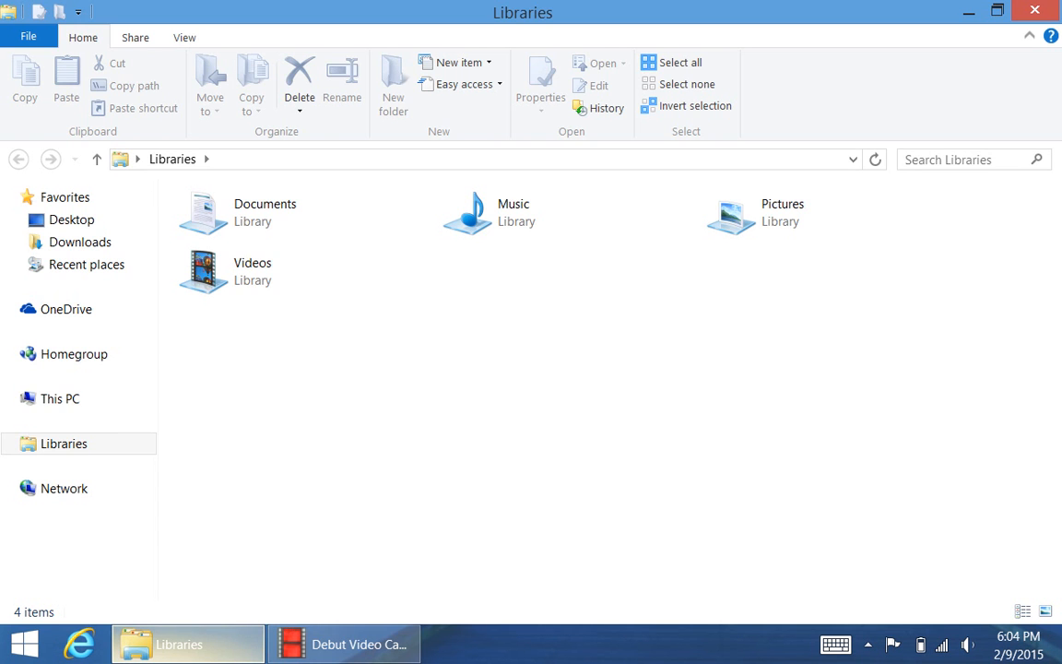
{"action": "left_click", "coordinate": [59, 398]}
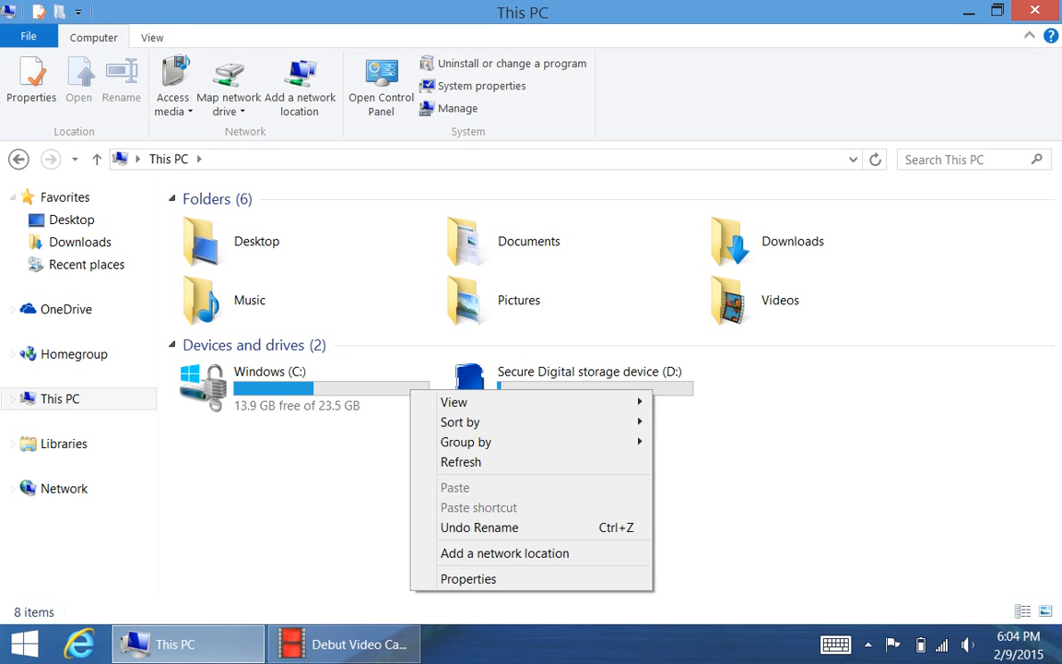
{"action": "left_click", "coordinate": [571, 387]}
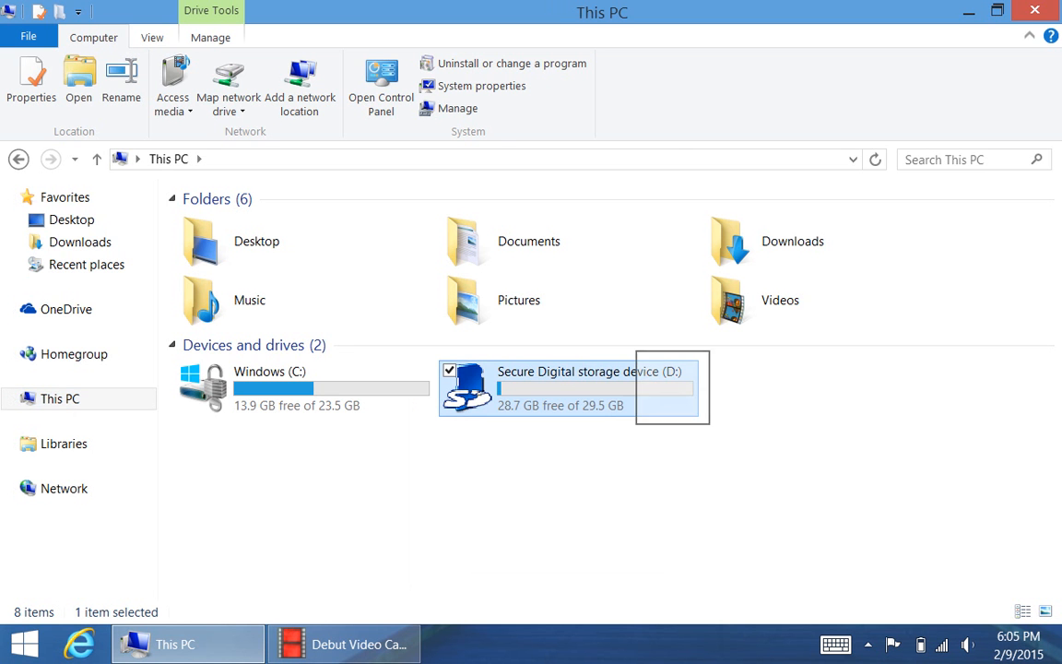
{"action": "right_click", "coordinate": [571, 385]}
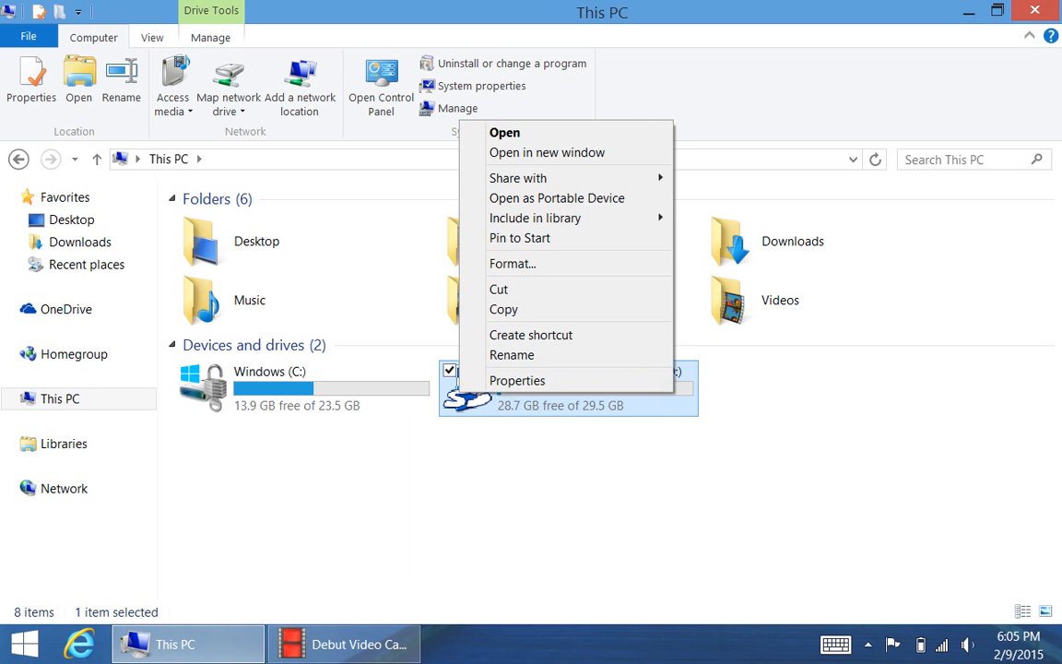
{"action": "left_click", "coordinate": [512, 262]}
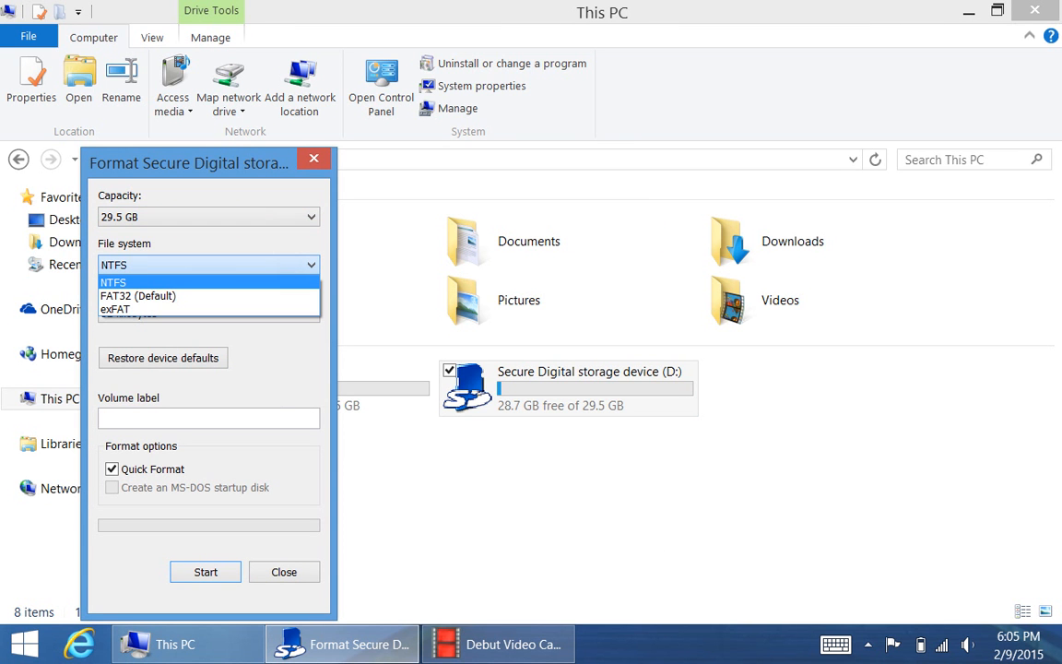
{"action": "left_click", "coordinate": [112, 280]}
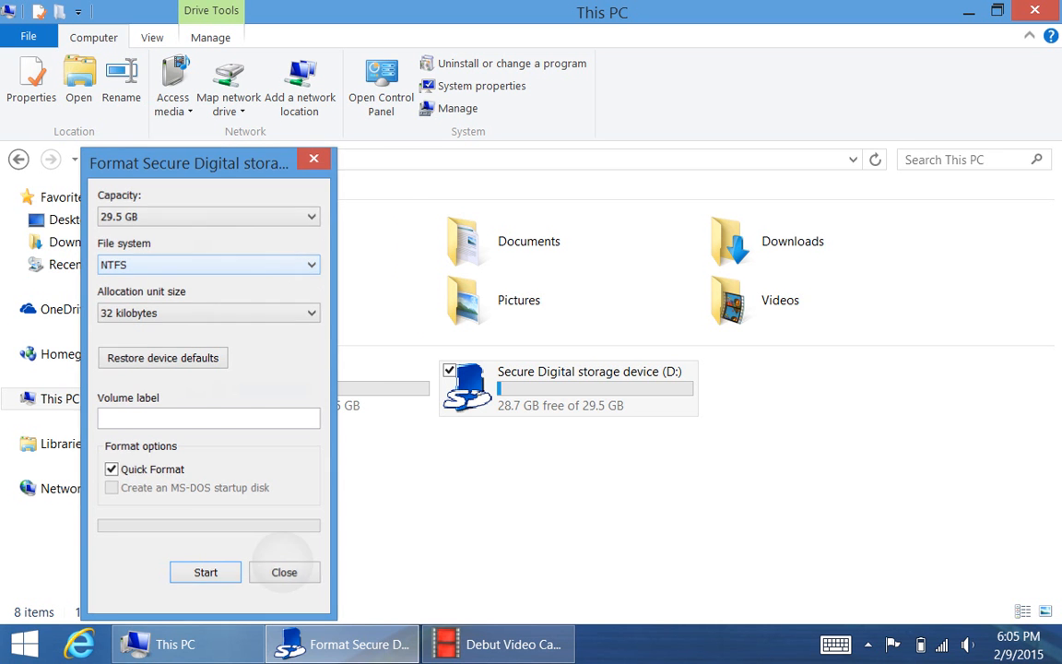
{"action": "left_click", "coordinate": [284, 571]}
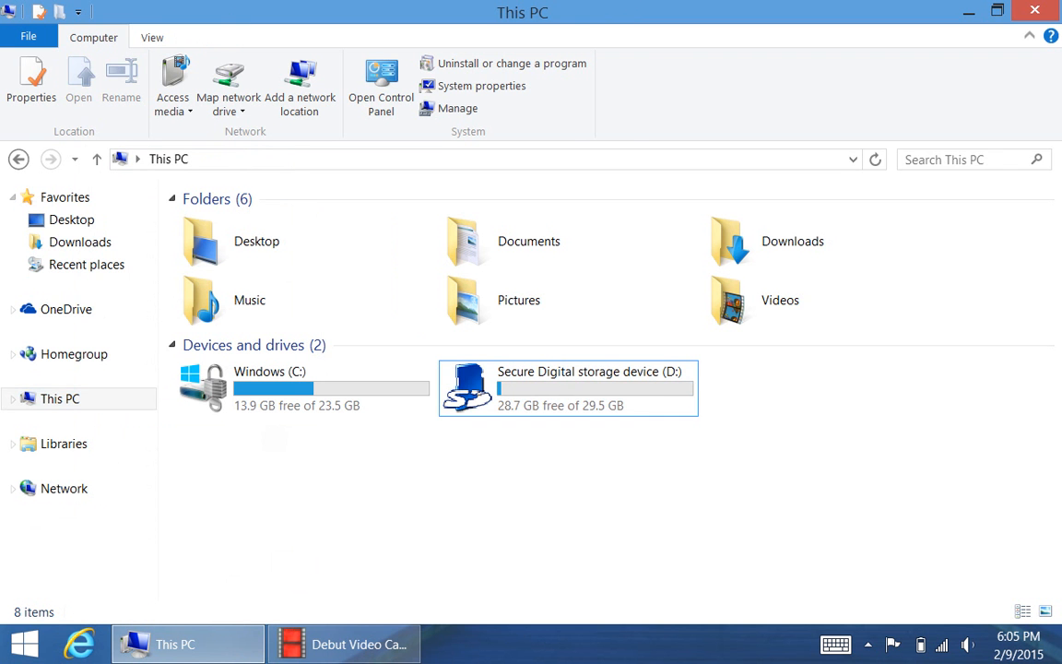
Step: Bring up the Documents library's location list from Libraries via Manage library
{"action": "left_click", "coordinate": [63, 442]}
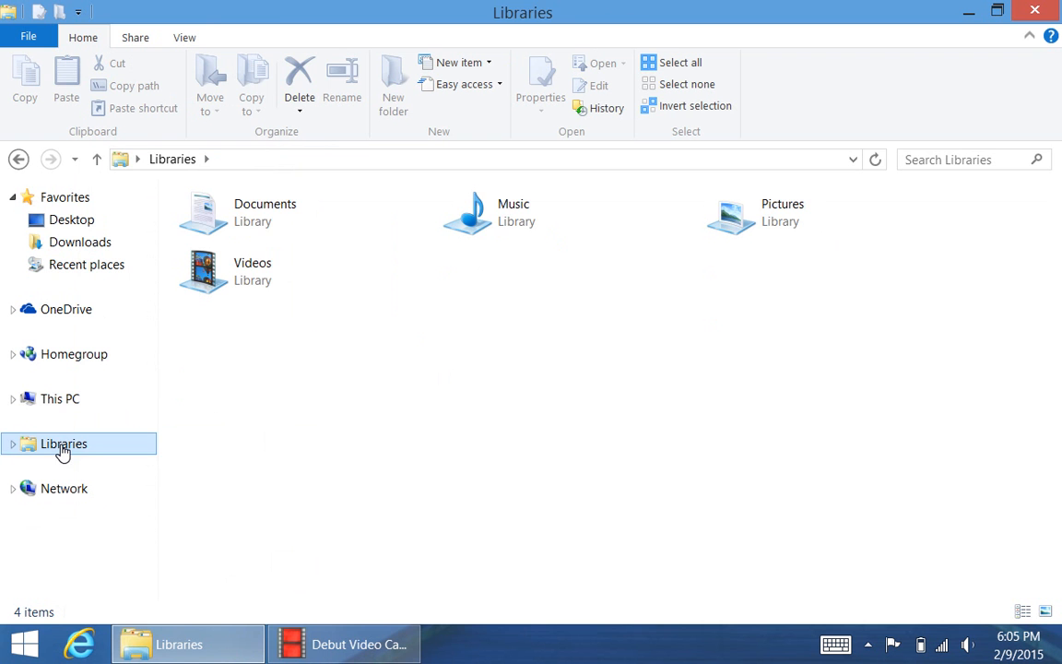
{"action": "double_click", "coordinate": [266, 212]}
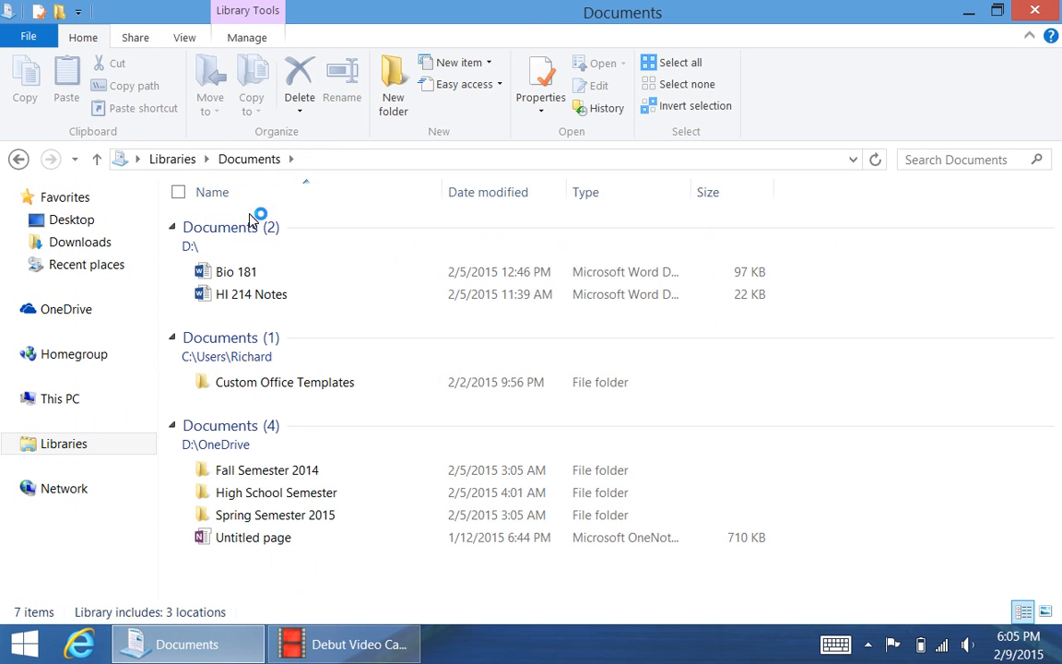
{"action": "left_click", "coordinate": [247, 37]}
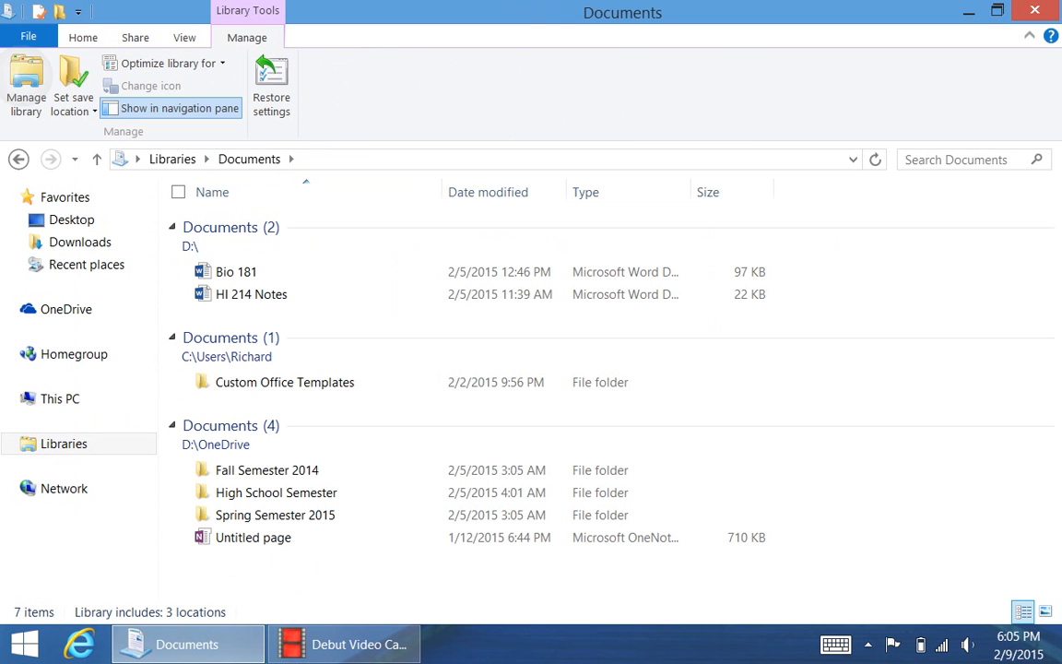
{"action": "left_click", "coordinate": [26, 88]}
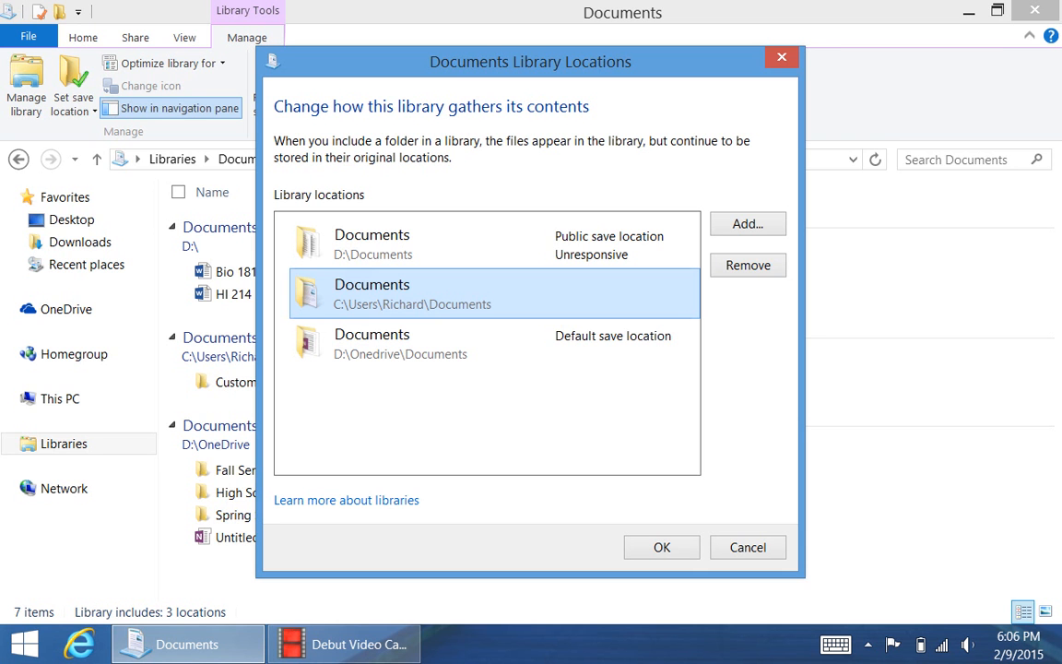
Step: Remove the C: user Documents folder and make D:\Documents the default save location
{"action": "left_click", "coordinate": [749, 265]}
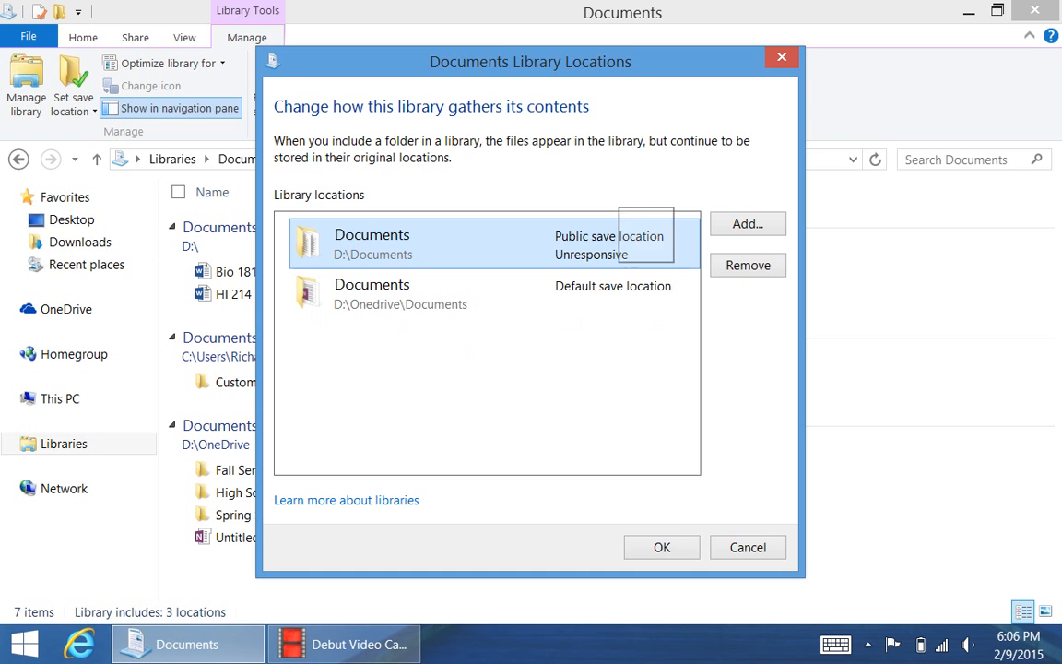
{"action": "right_click", "coordinate": [373, 243]}
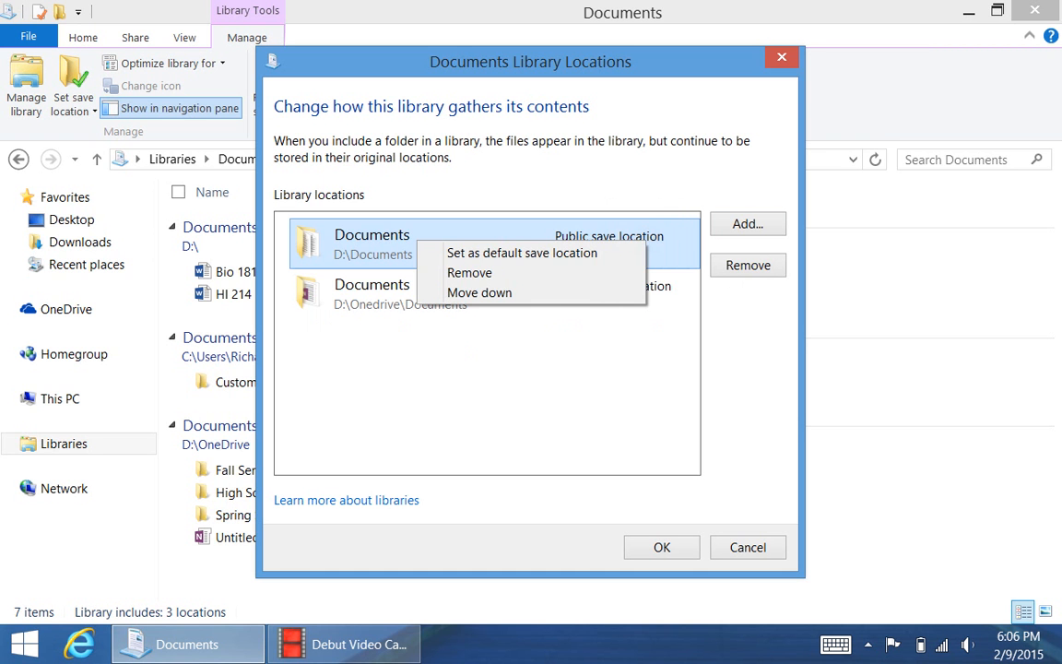
{"action": "left_click", "coordinate": [522, 253]}
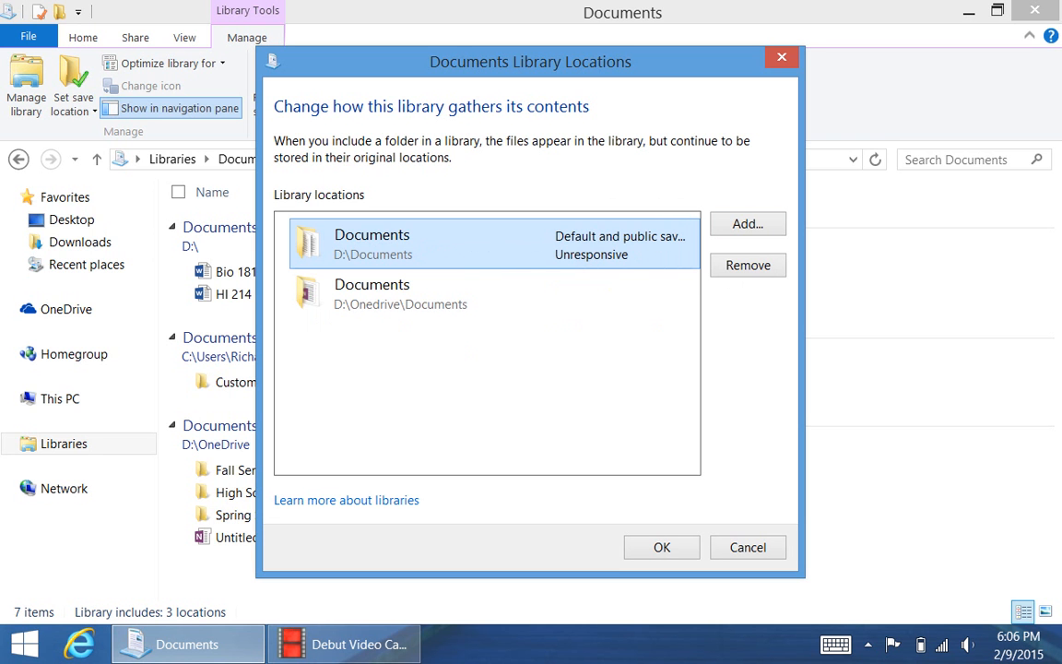
{"action": "left_click", "coordinate": [660, 546]}
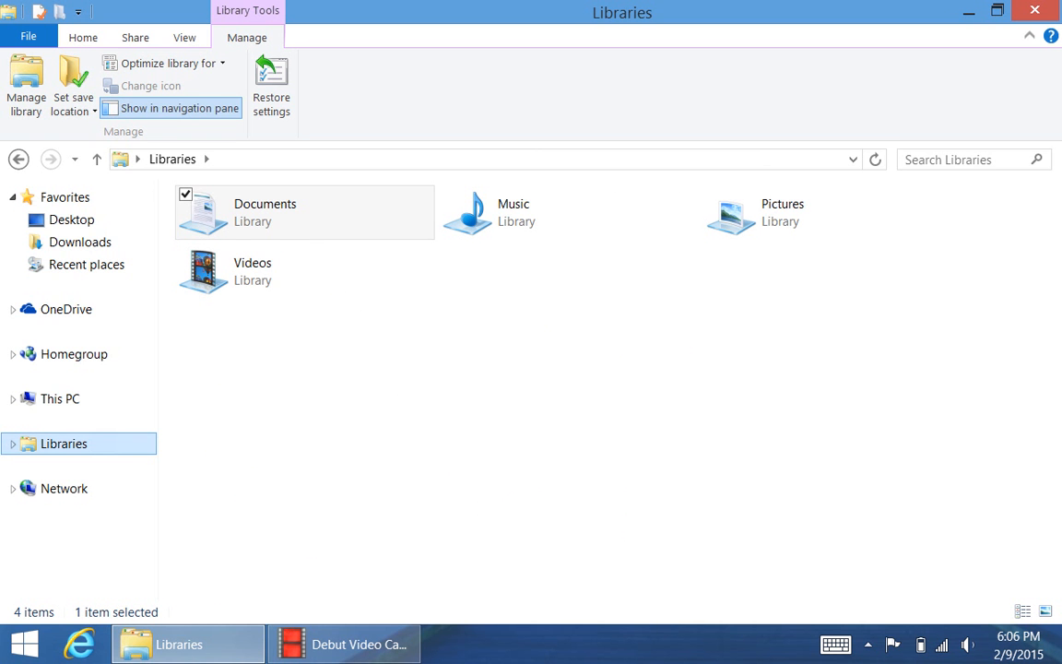
Step: Inspect the Downloads properties to confirm its shortcut target is D:\Downloads, then close them
{"action": "left_click", "coordinate": [79, 242]}
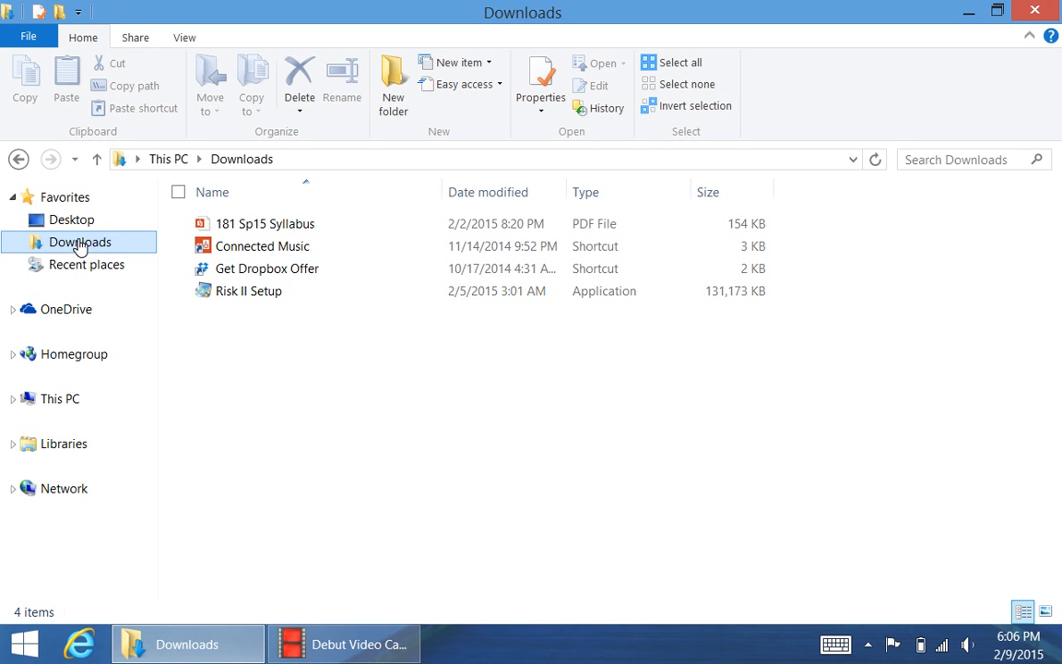
{"action": "right_click", "coordinate": [79, 241]}
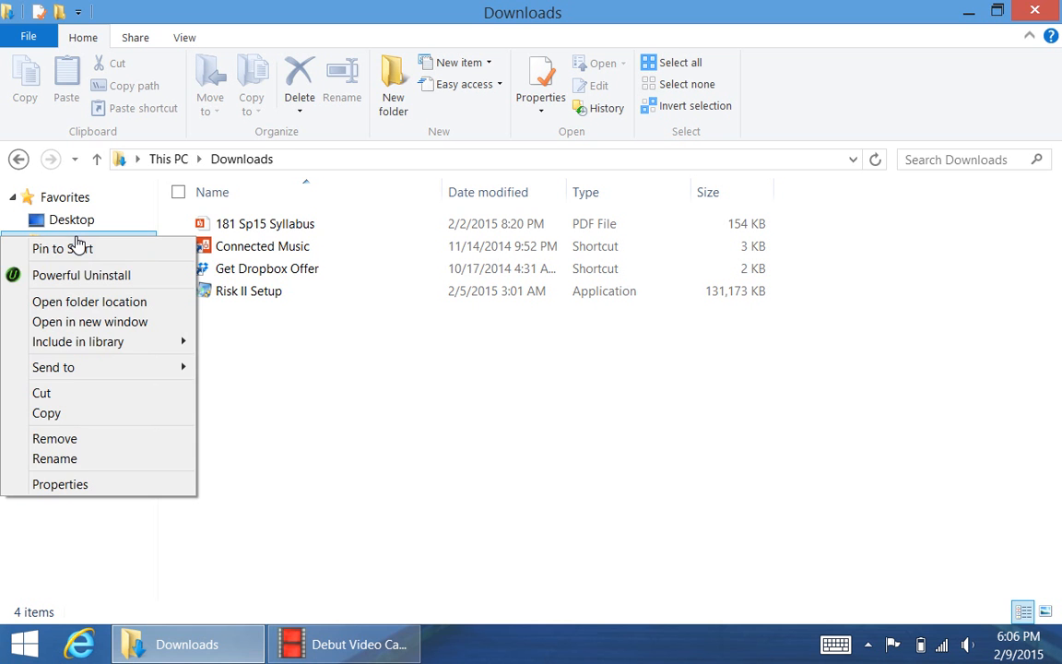
{"action": "left_click", "coordinate": [59, 483]}
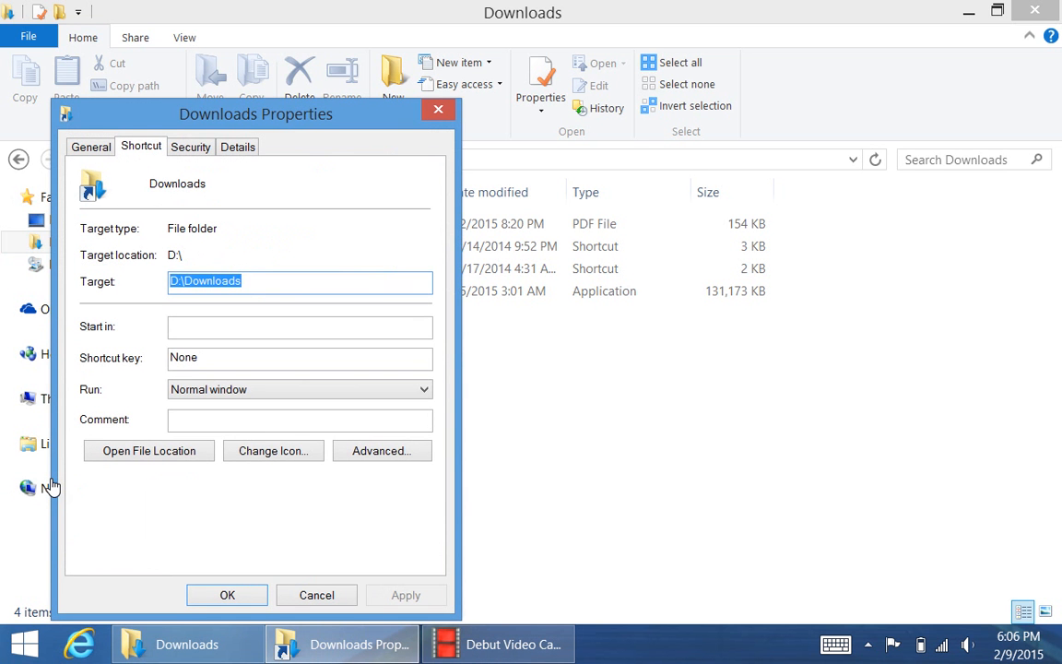
{"action": "left_click", "coordinate": [90, 148]}
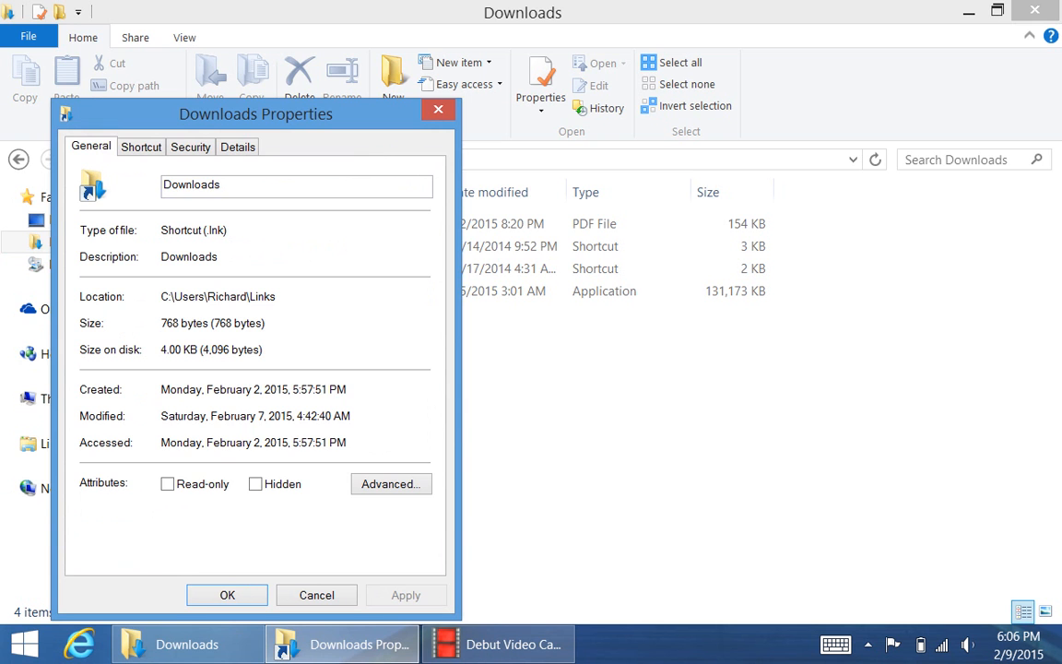
{"action": "left_click", "coordinate": [140, 148]}
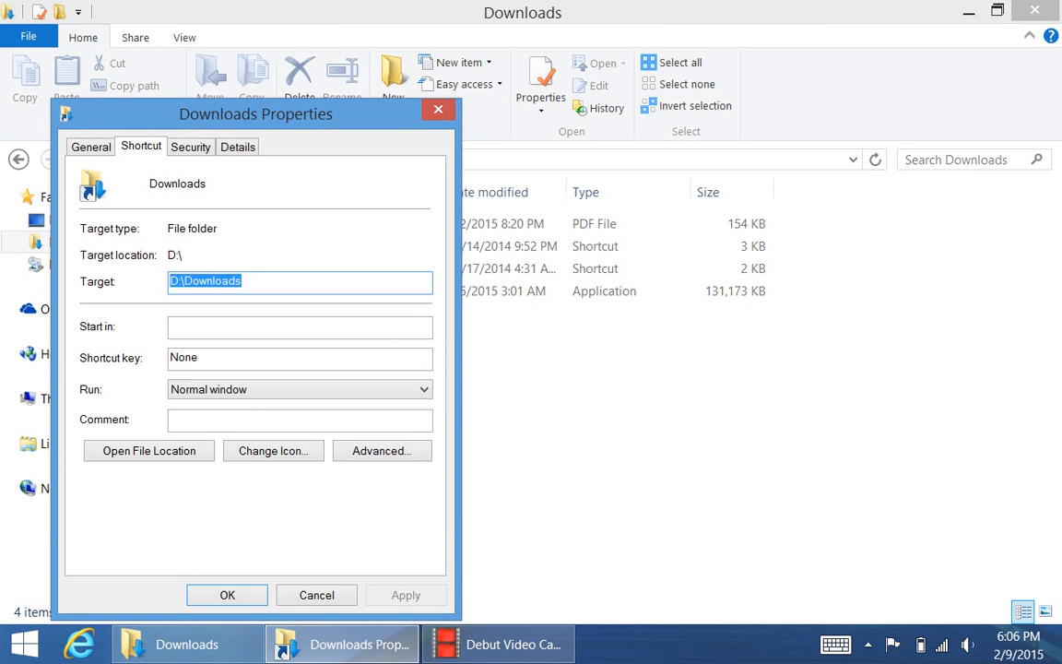
{"action": "left_click", "coordinate": [236, 148]}
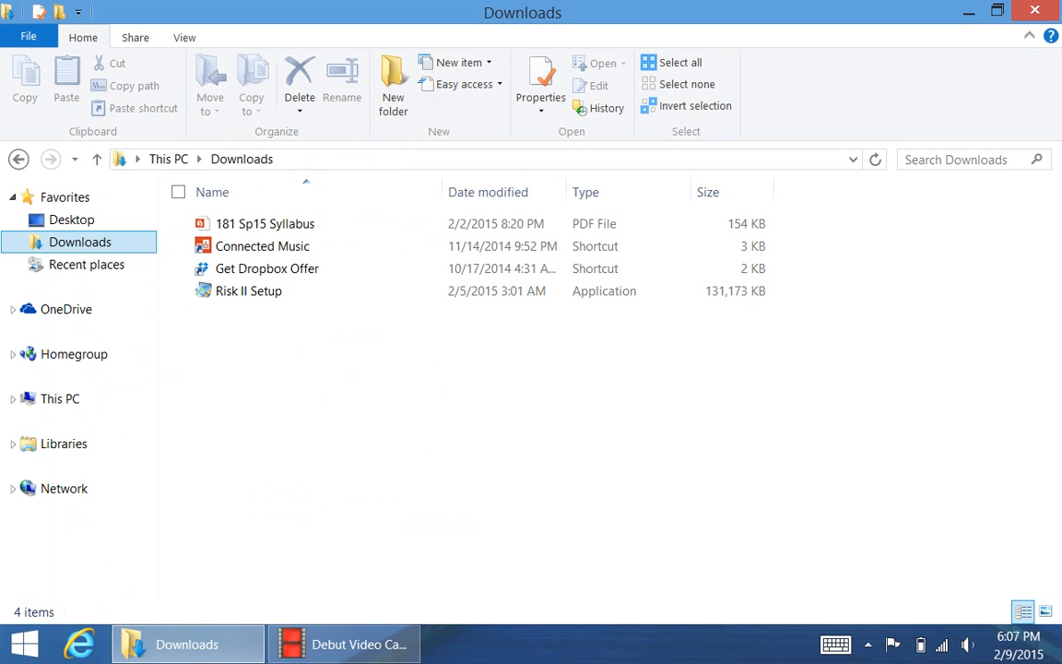
Step: Inspect OneDrive's Location properties to confirm its files sit in D:\Onedrive, then go to drive D:
{"action": "left_click", "coordinate": [66, 309]}
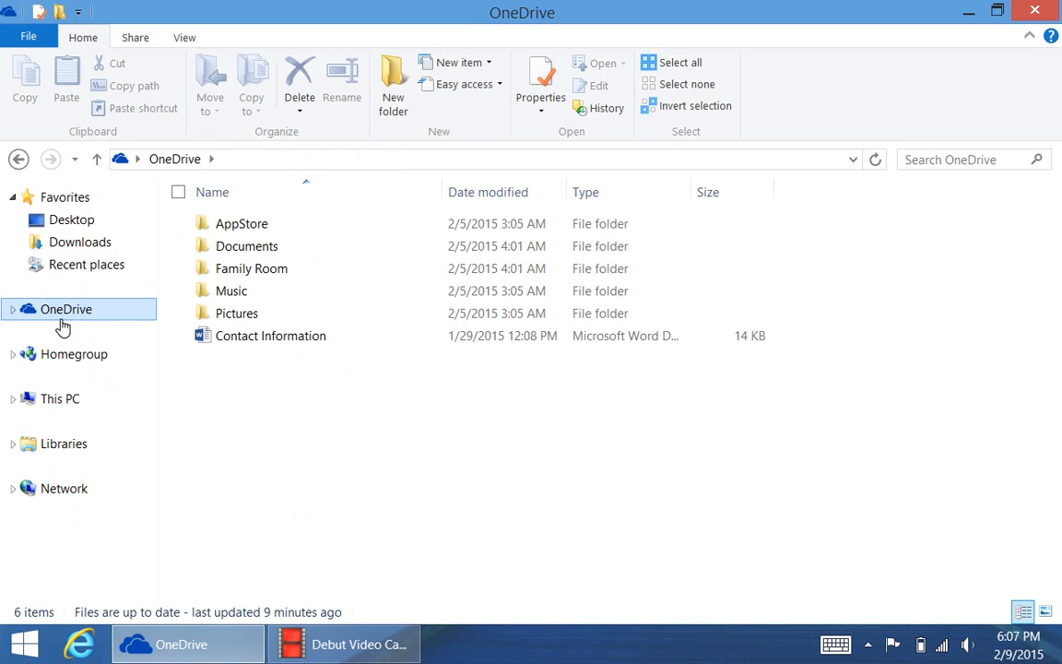
{"action": "right_click", "coordinate": [67, 310]}
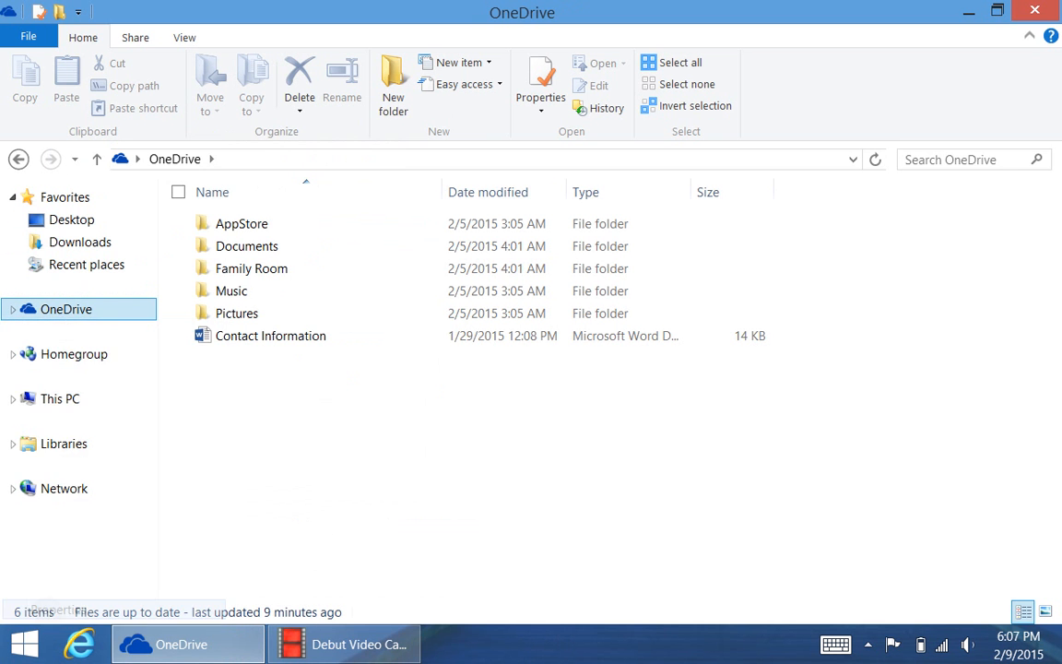
{"action": "left_click", "coordinate": [541, 83]}
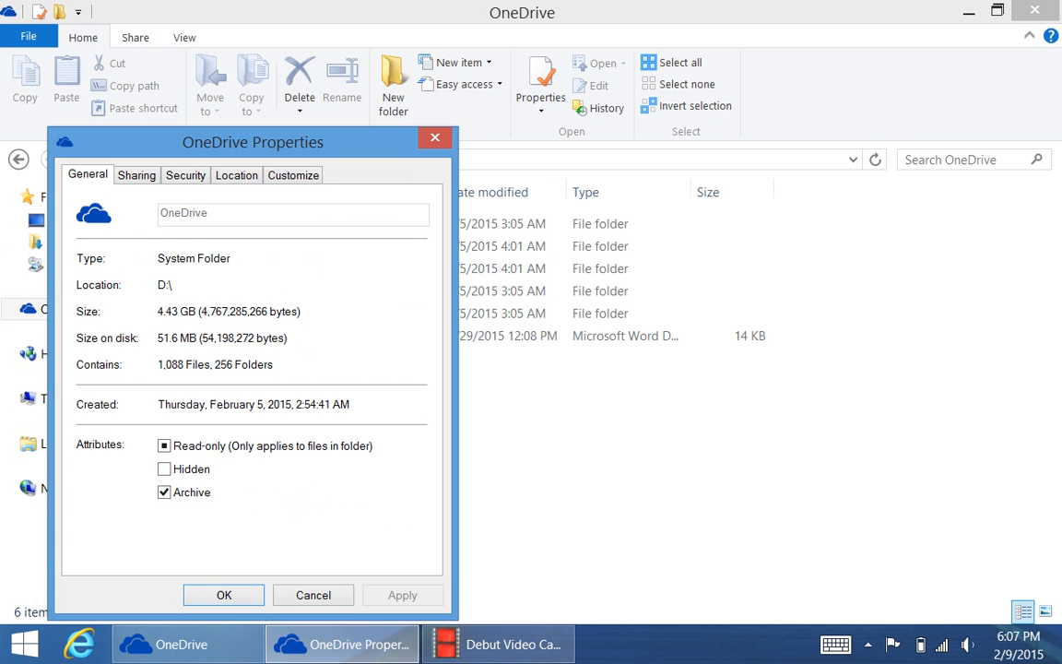
{"action": "left_click", "coordinate": [236, 175]}
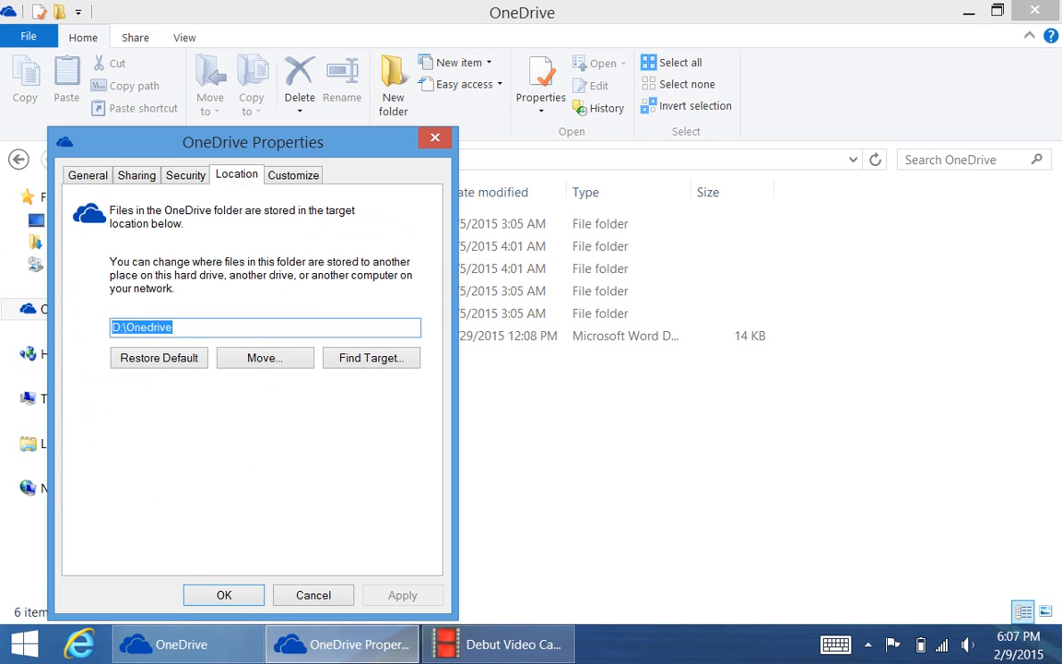
{"action": "left_click", "coordinate": [313, 594]}
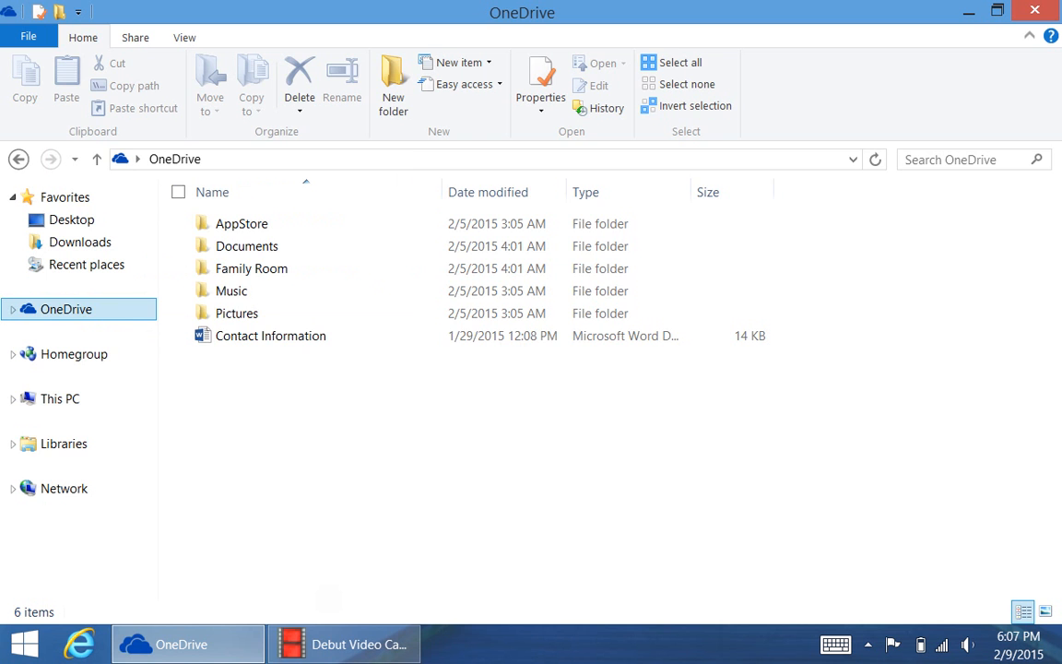
{"action": "left_click", "coordinate": [59, 398]}
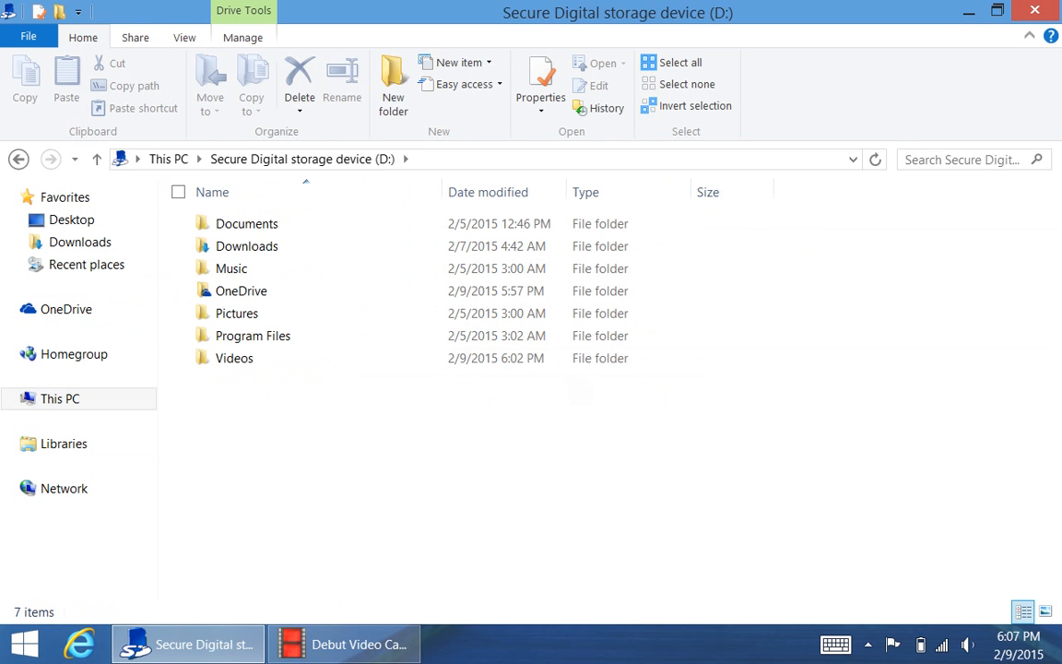
Step: Browse D:'s Downloads and Program Files folders and enter Program Files
{"action": "left_click", "coordinate": [247, 247]}
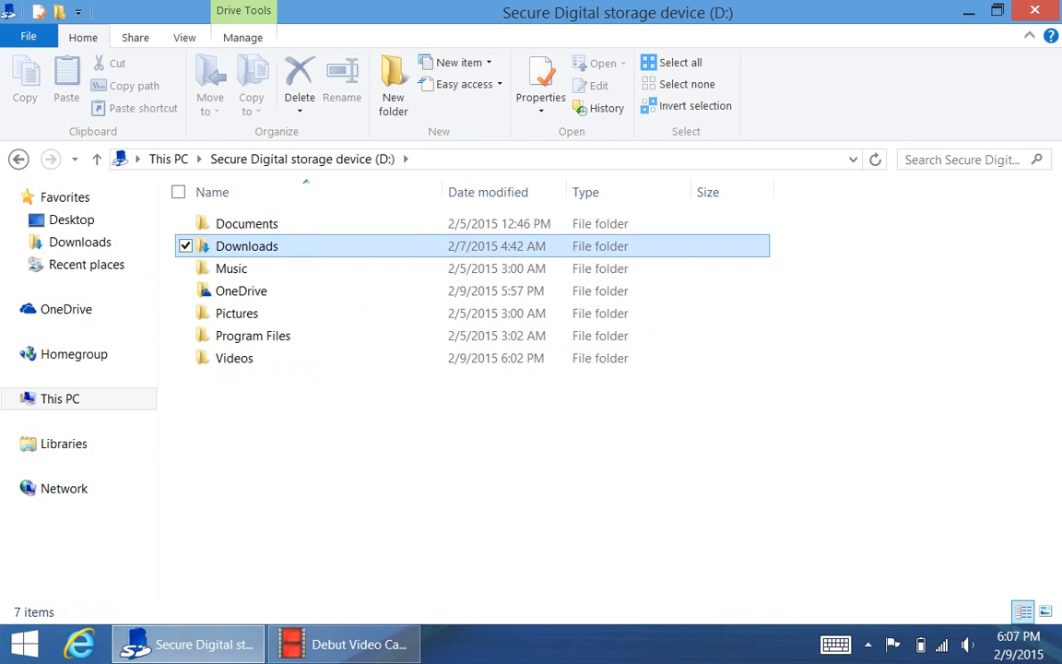
{"action": "left_click", "coordinate": [184, 336]}
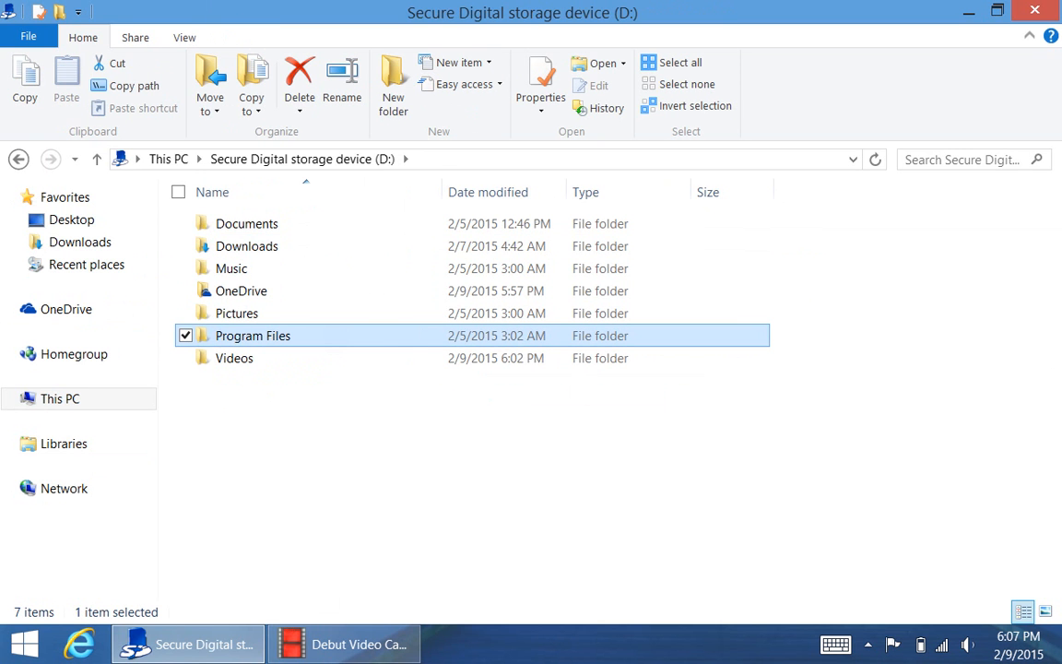
{"action": "double_click", "coordinate": [252, 336]}
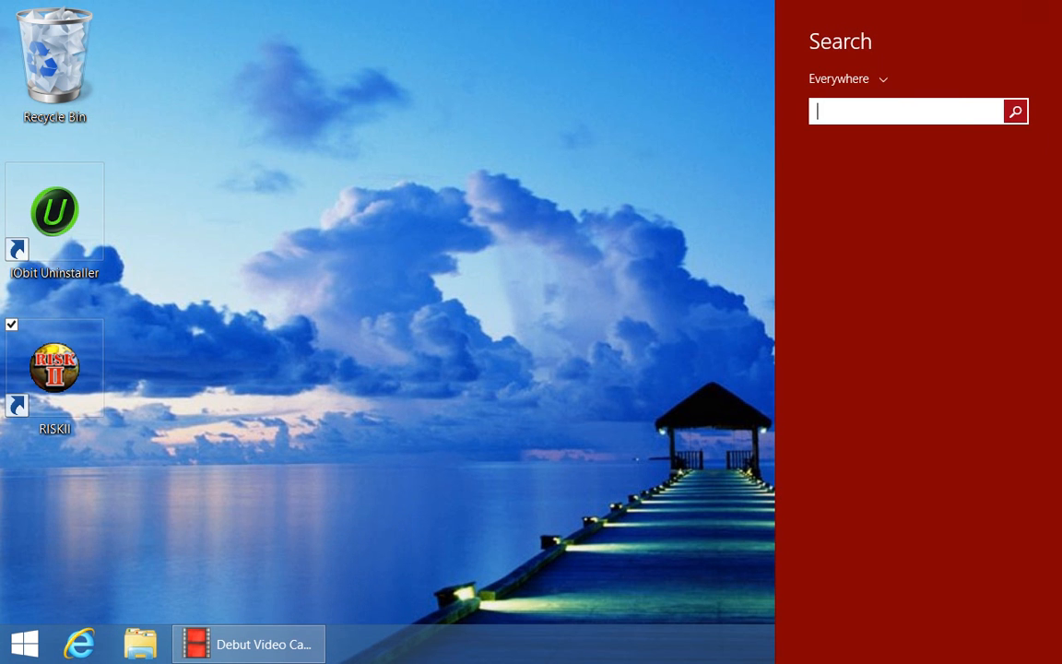
Step: Search everywhere for 'cleanup' to bring up Disk Cleanup for Windows (C:)
{"action": "type", "text": "o"}
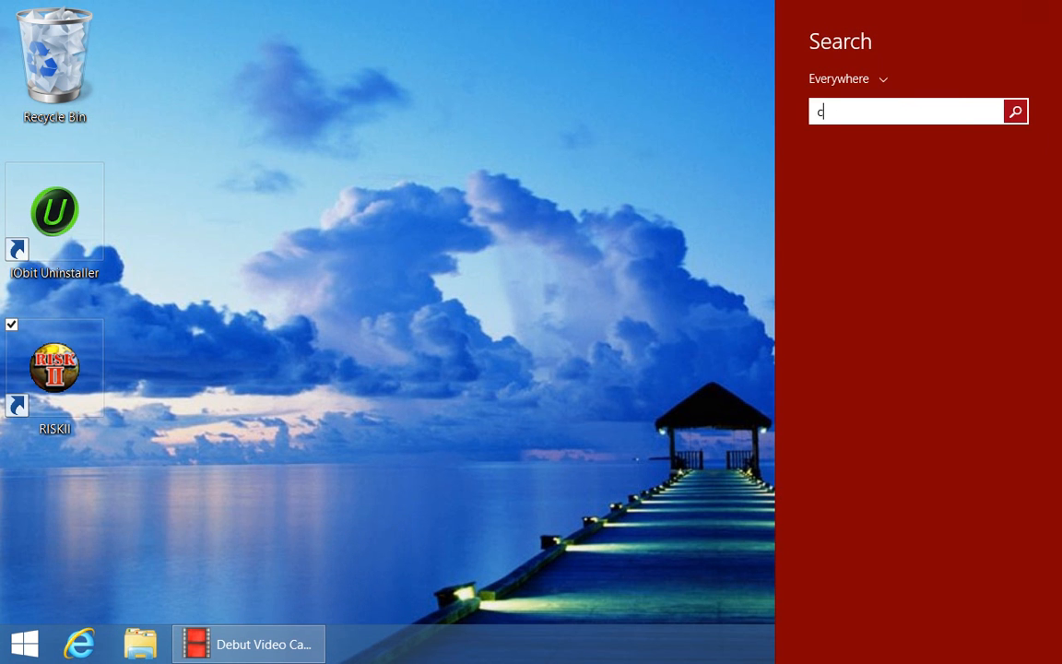
{"action": "type", "text": "leanup"}
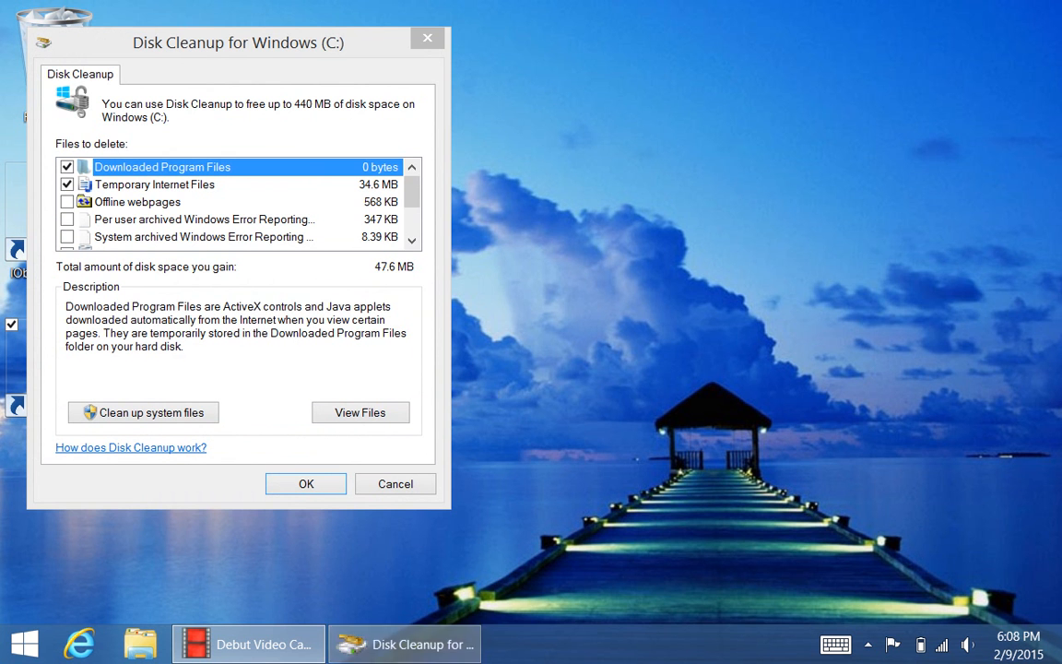
Step: Tick per-user archived error reports and offline webpages, then run the cleanup on C:
{"action": "left_click", "coordinate": [67, 219]}
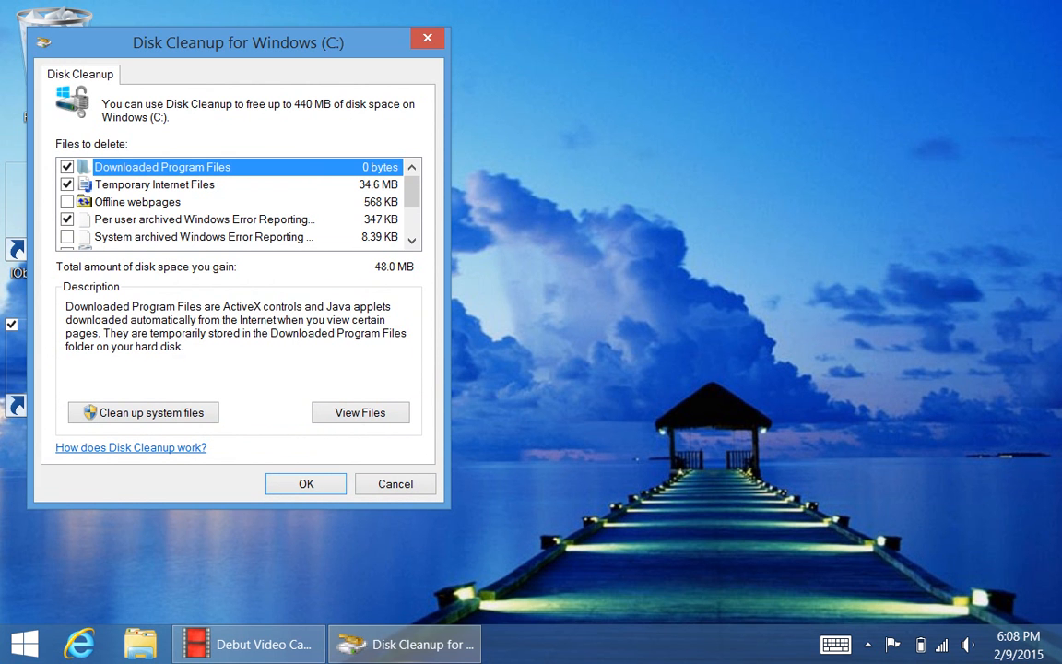
{"action": "left_click", "coordinate": [137, 201]}
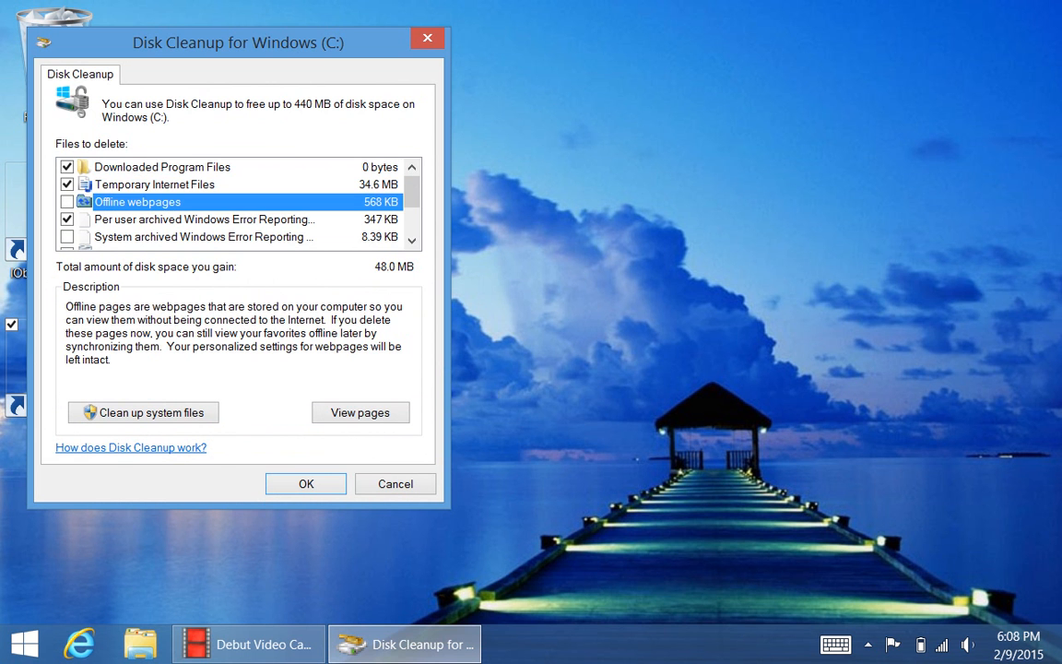
{"action": "left_click", "coordinate": [66, 200]}
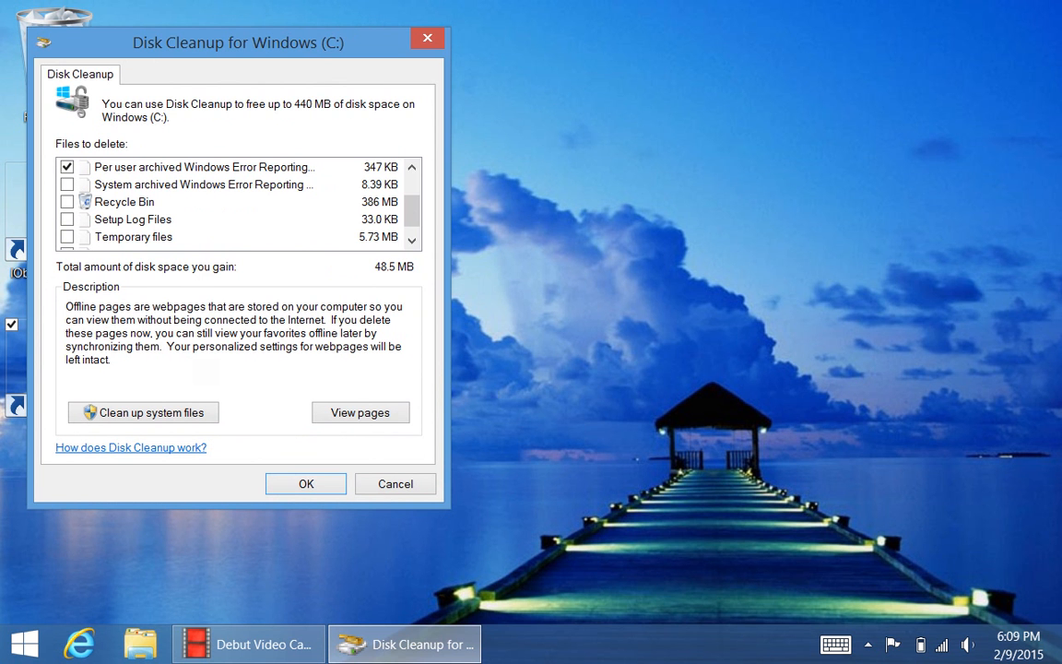
{"action": "left_click", "coordinate": [395, 483]}
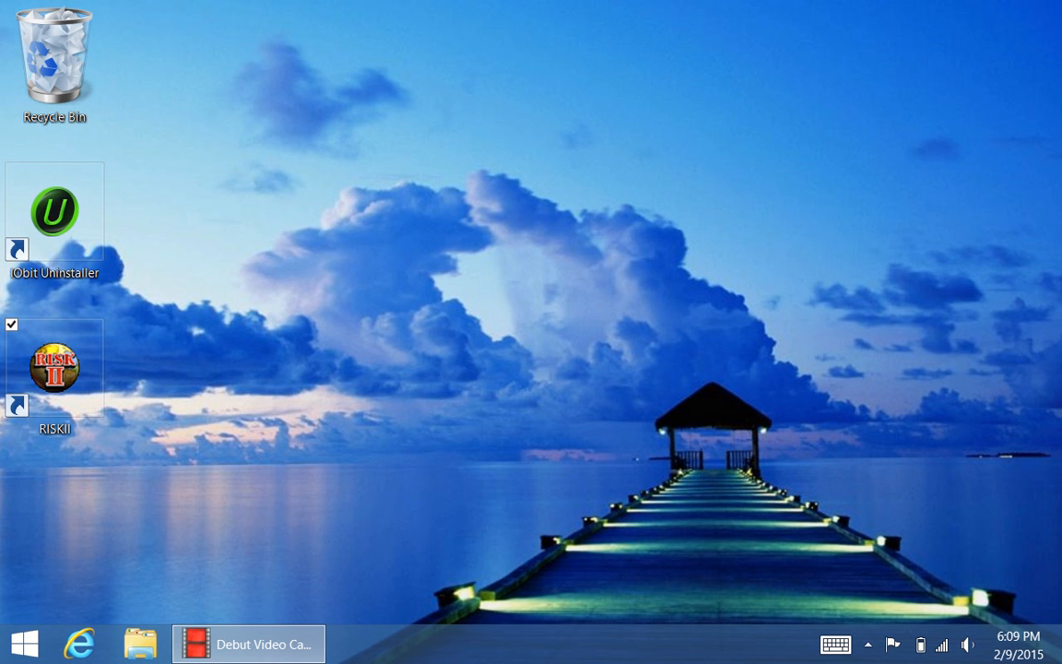
Step: Reopen File Explorer on This PC to see C: at 13.9 GB free and D: at 28.7 GB free
{"action": "left_click", "coordinate": [133, 641]}
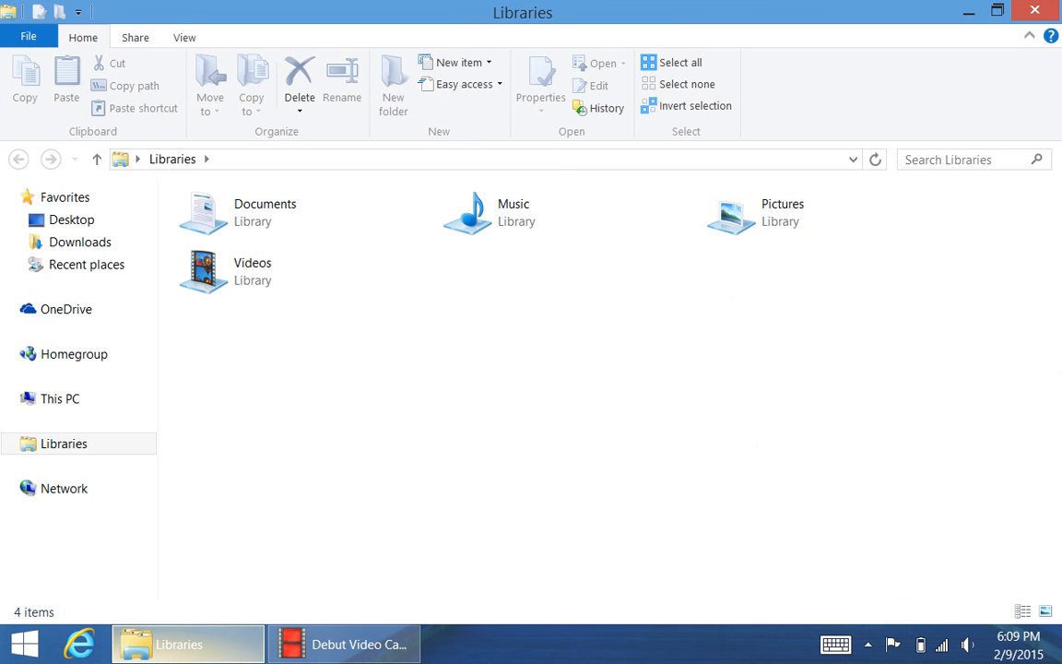
{"action": "left_click", "coordinate": [59, 398]}
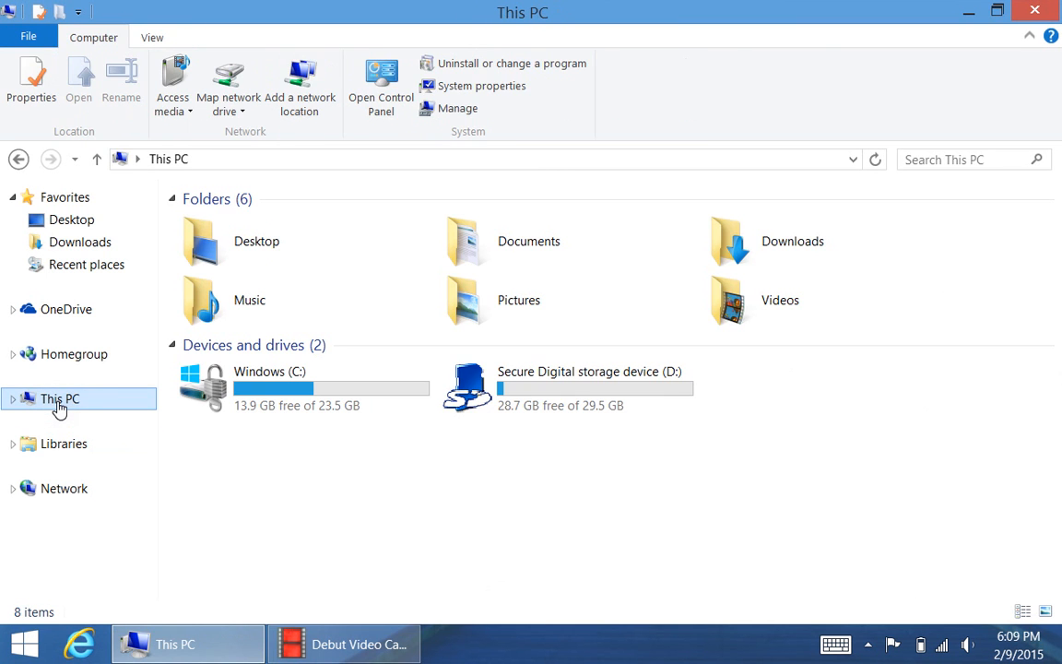